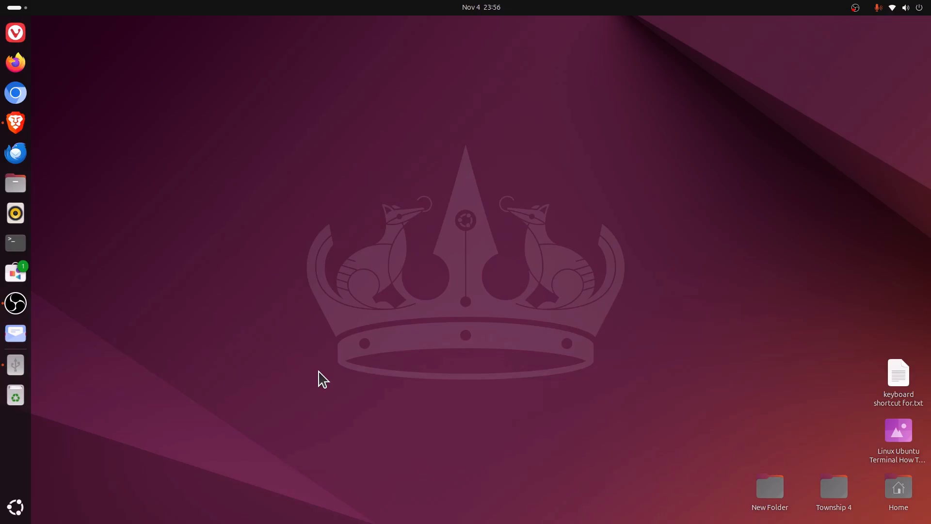
pyautogui.moveTo(330, 375)
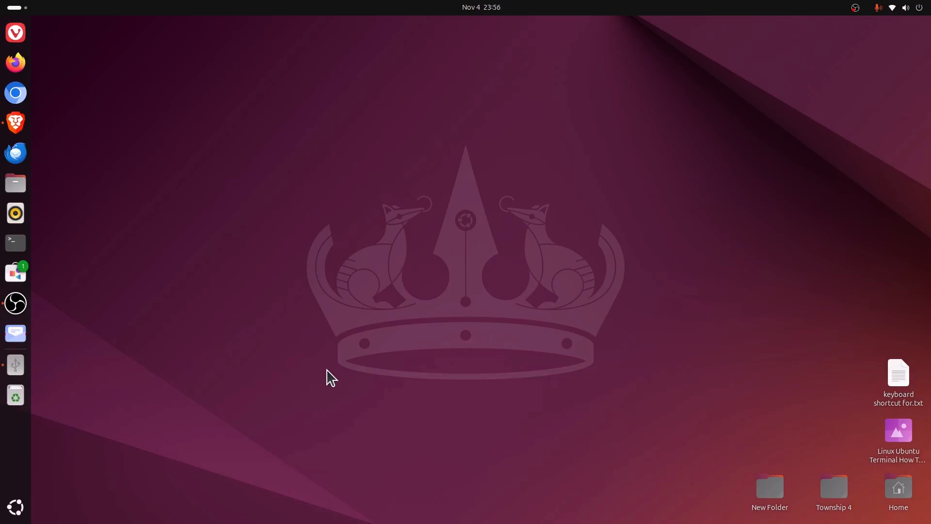
pyautogui.moveTo(316, 368)
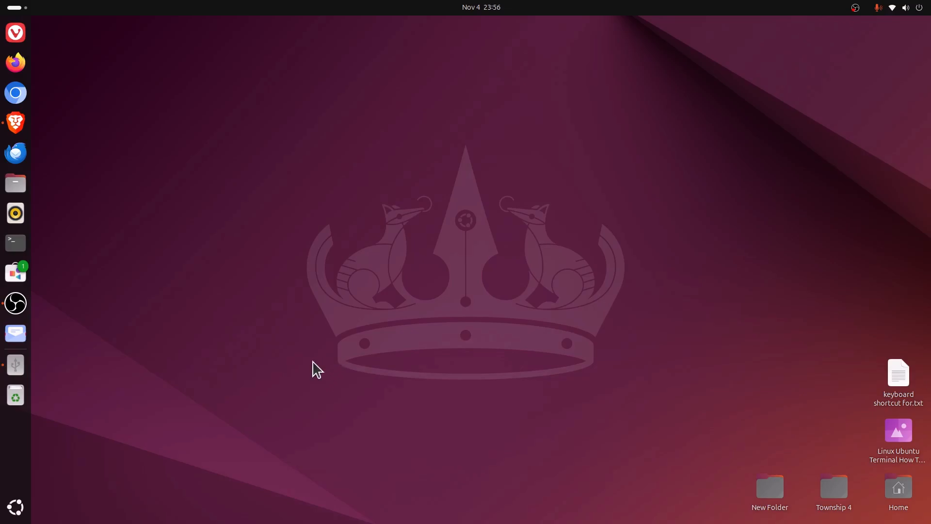
pyautogui.moveTo(16, 506)
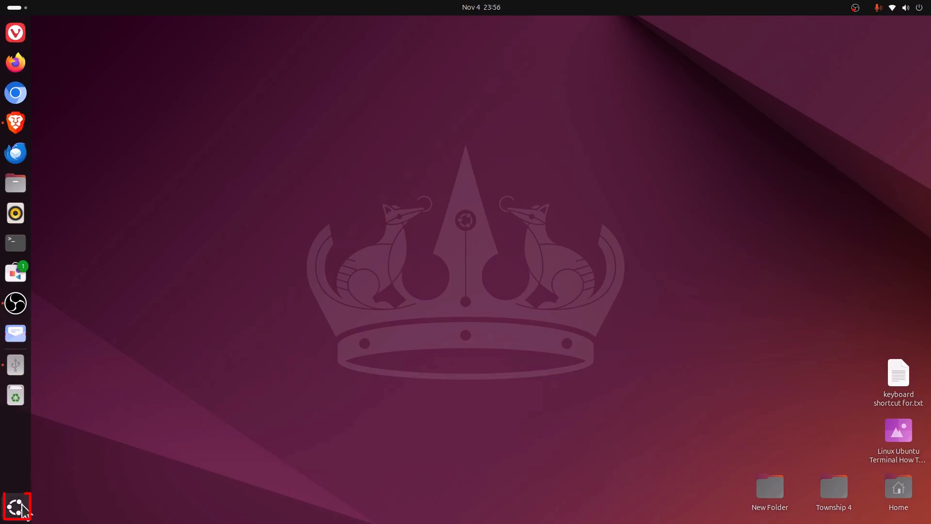
pyautogui.moveTo(15, 506)
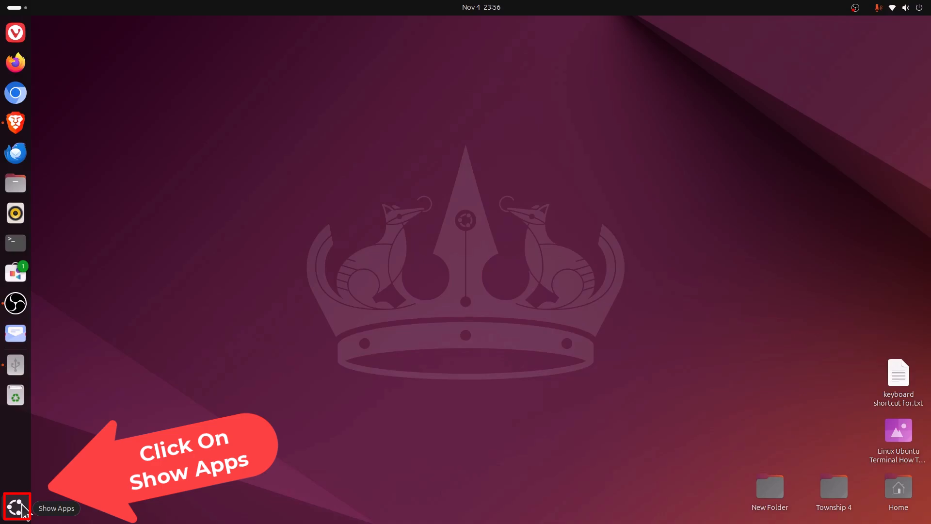
# Step: Show the grid of all installed applications from the dock
pyautogui.click(15, 507)
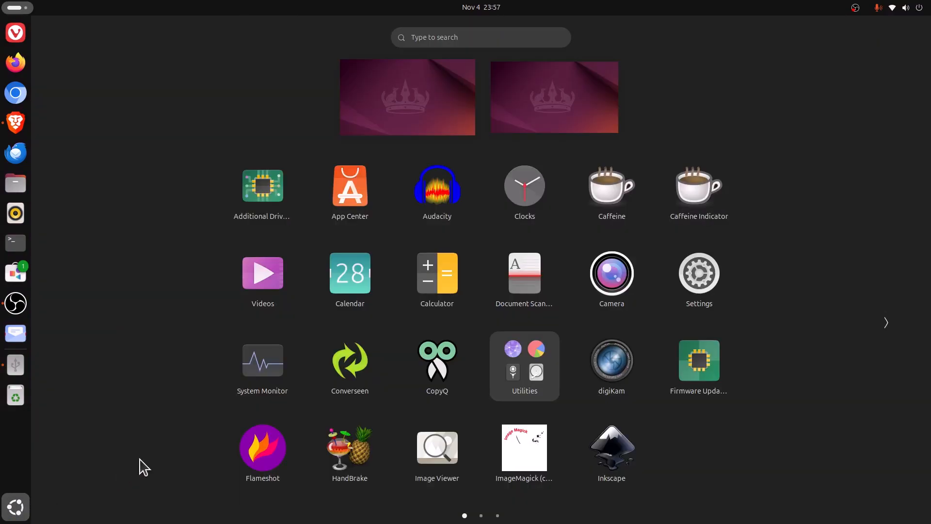
pyautogui.moveTo(436, 420)
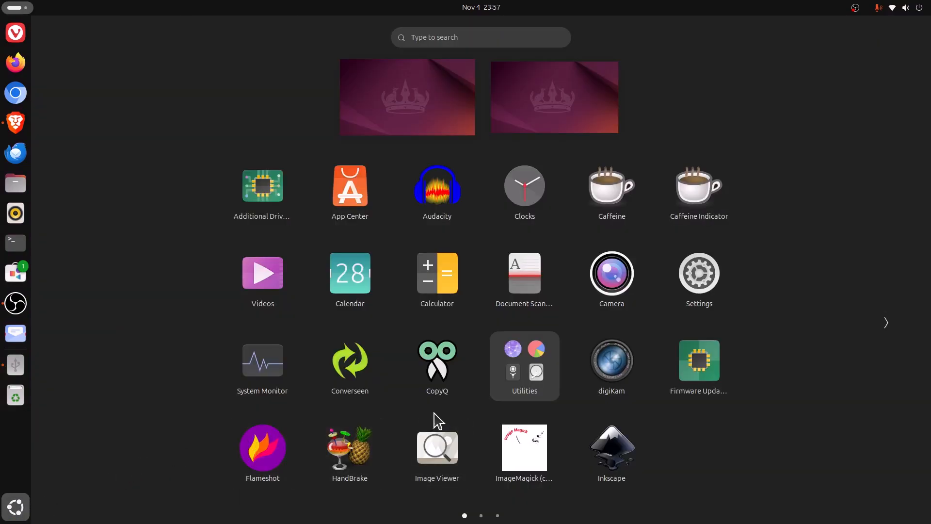
pyautogui.moveTo(569, 319)
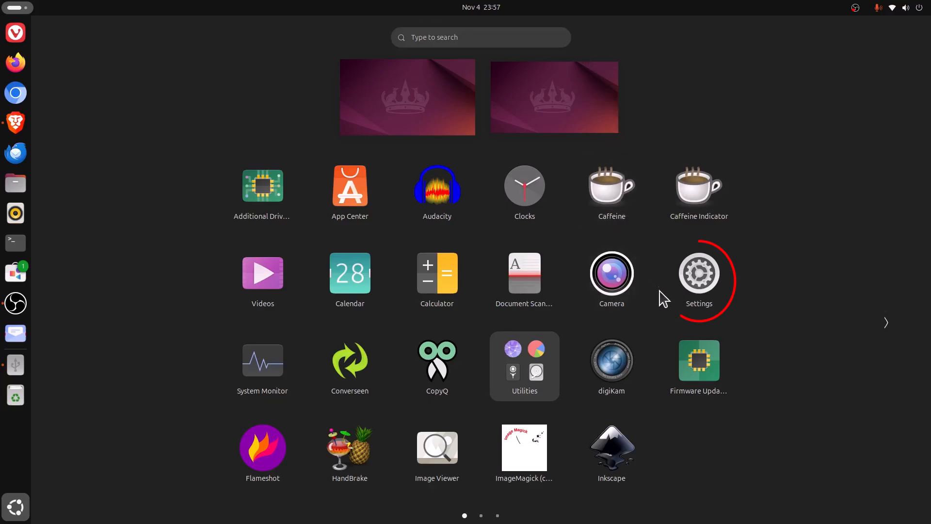
pyautogui.moveTo(665, 312)
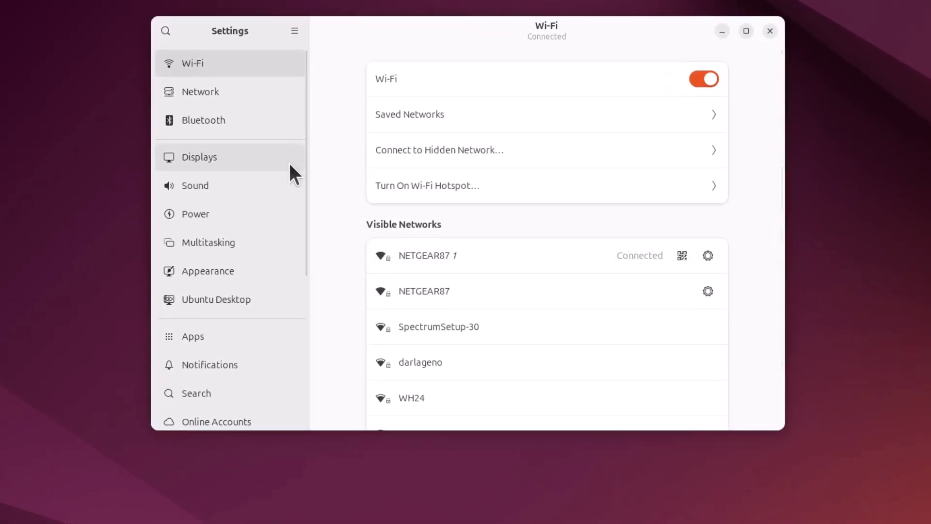
# Step: Scroll through the Settings sidebar while on the Wi-Fi page
pyautogui.scroll(-3)
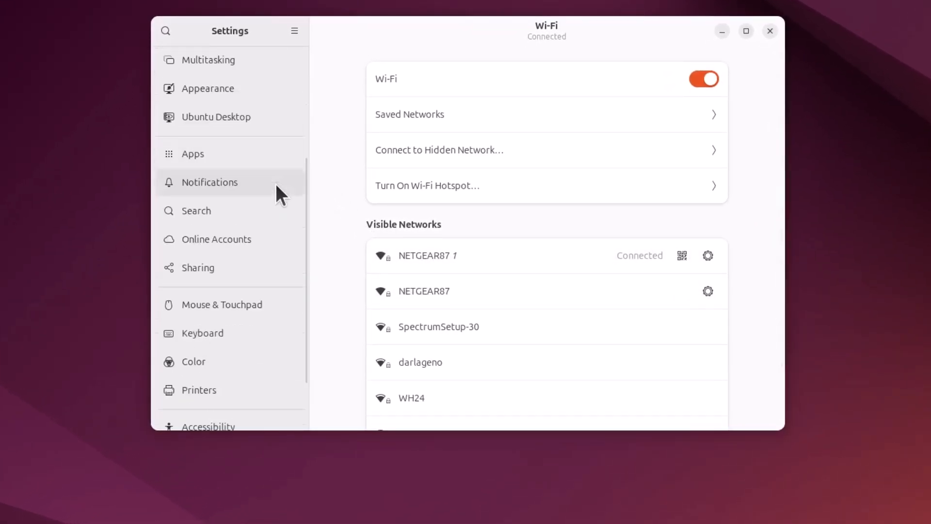
pyautogui.scroll(-3)
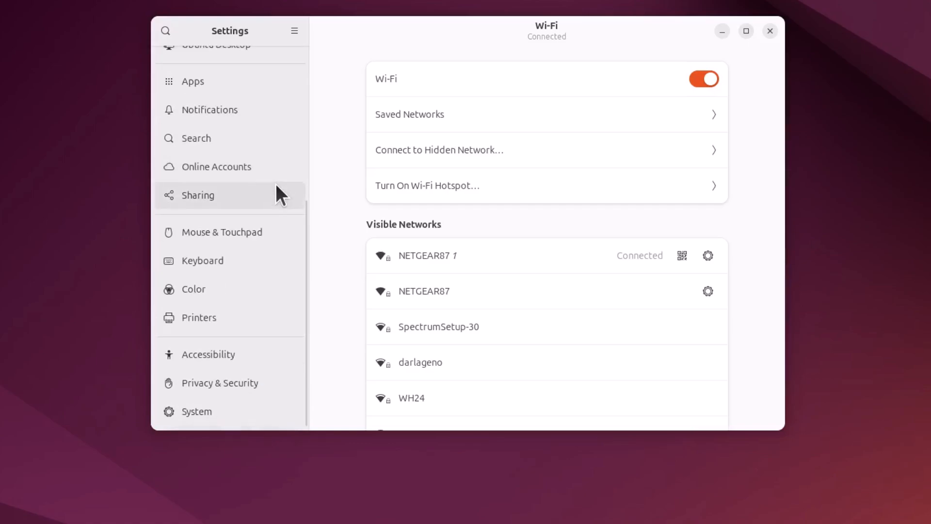
pyautogui.scroll(3)
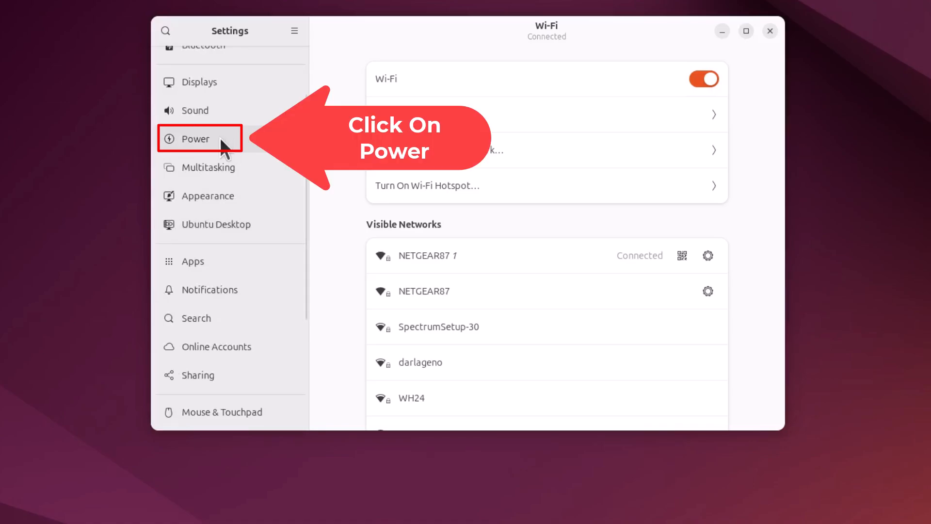
# Step: Go to the Power page and view the Screen Blank delay choices, keeping 5 minutes
pyautogui.click(195, 138)
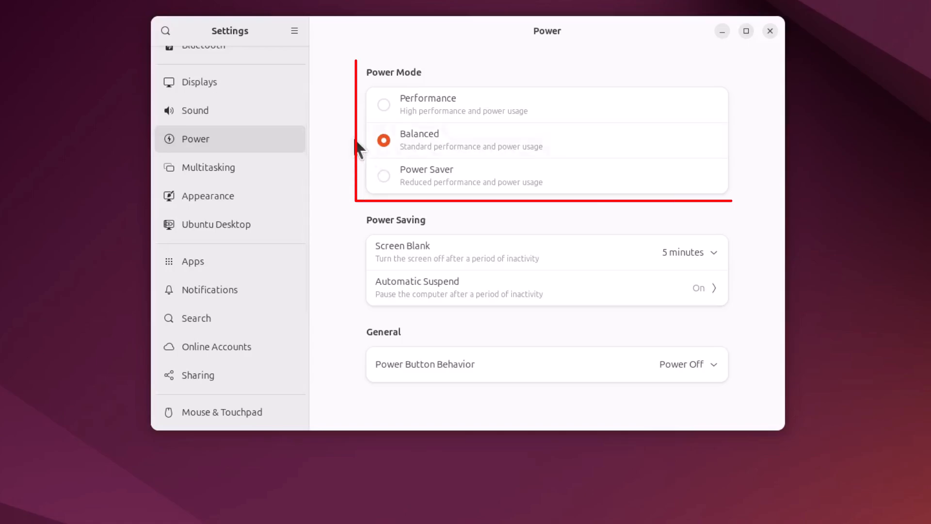
pyautogui.moveTo(459, 173)
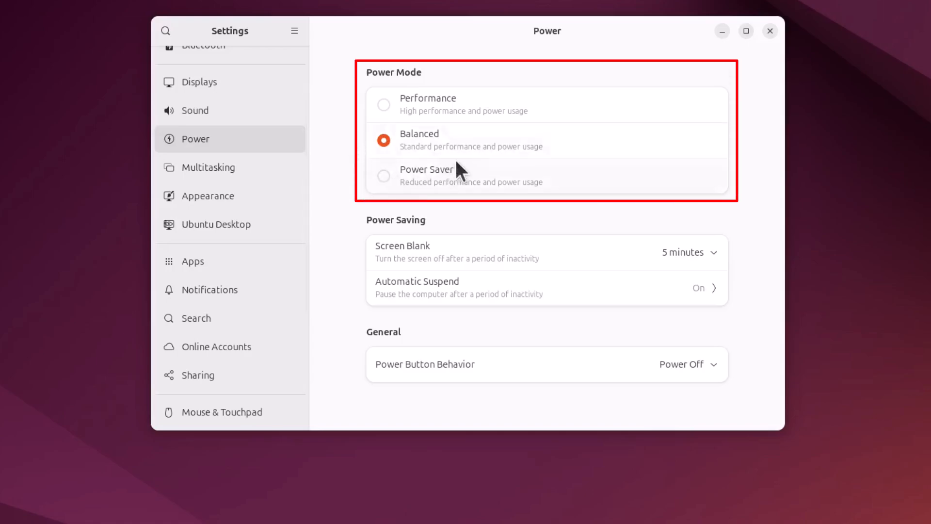
pyautogui.moveTo(350, 255)
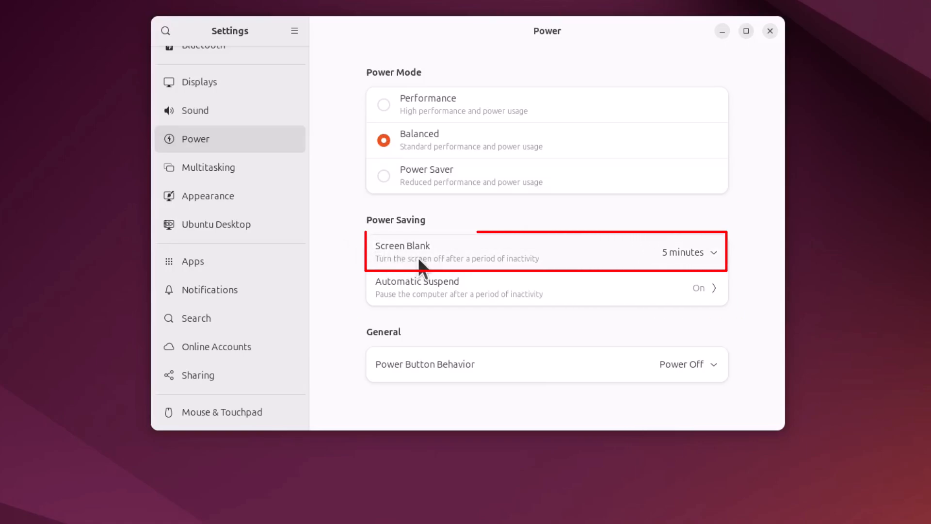
pyautogui.moveTo(582, 275)
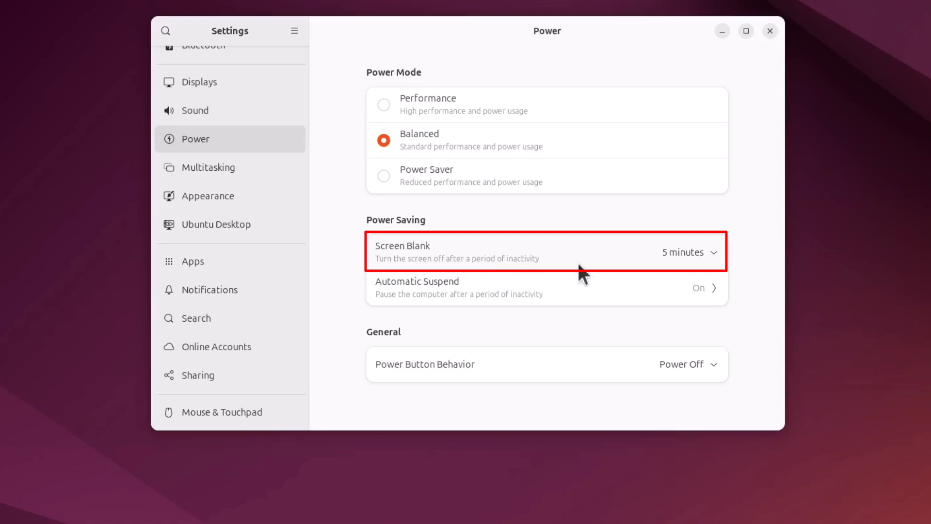
pyautogui.moveTo(711, 263)
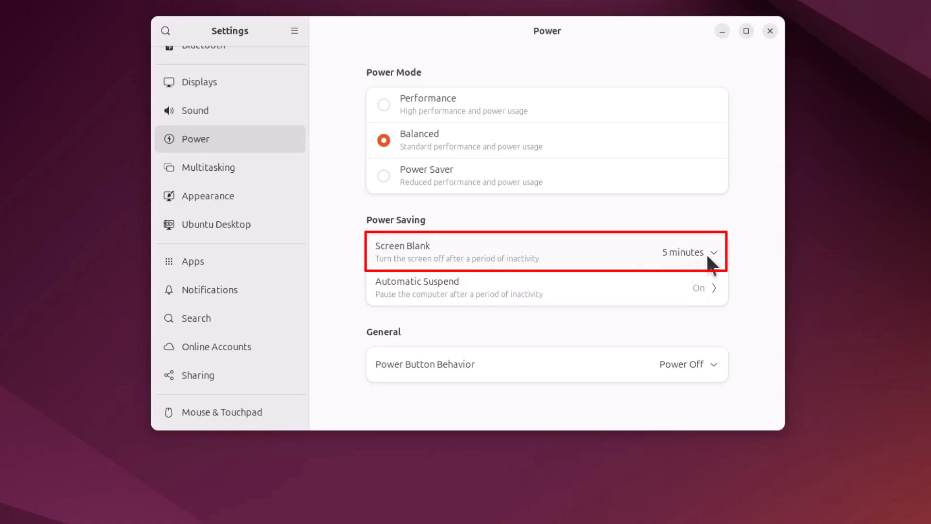
pyautogui.click(689, 252)
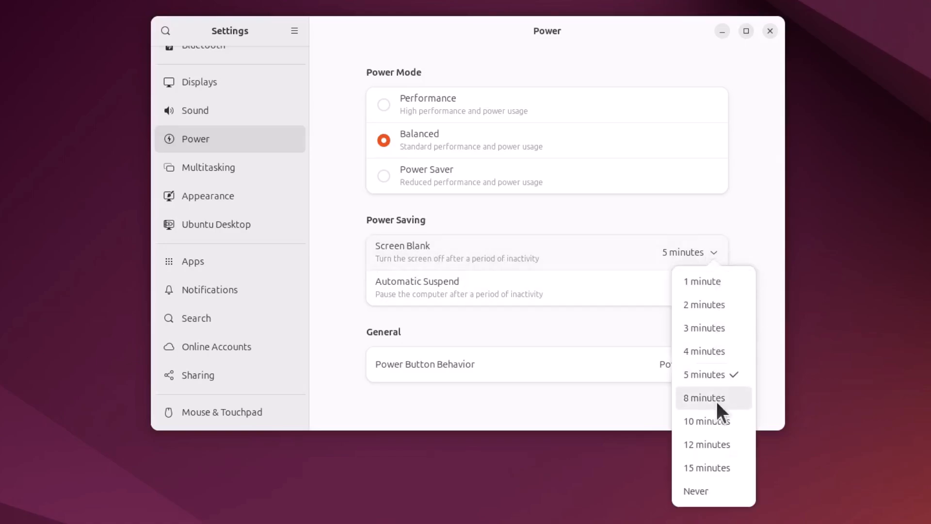
pyautogui.moveTo(713, 491)
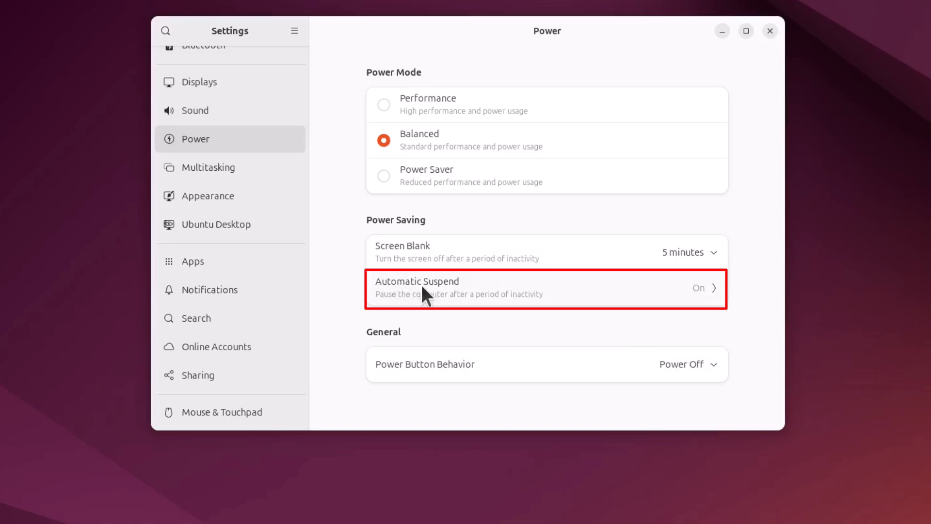
pyautogui.moveTo(453, 295)
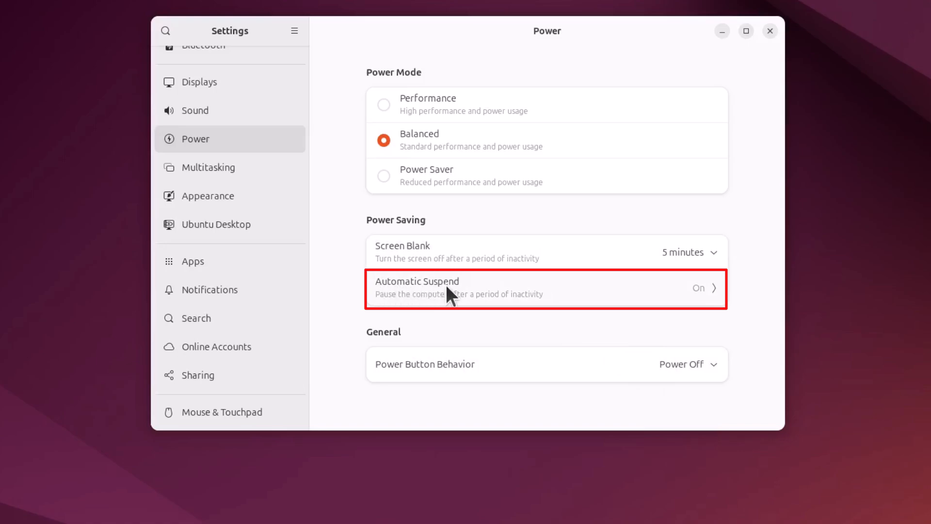
pyautogui.moveTo(713, 299)
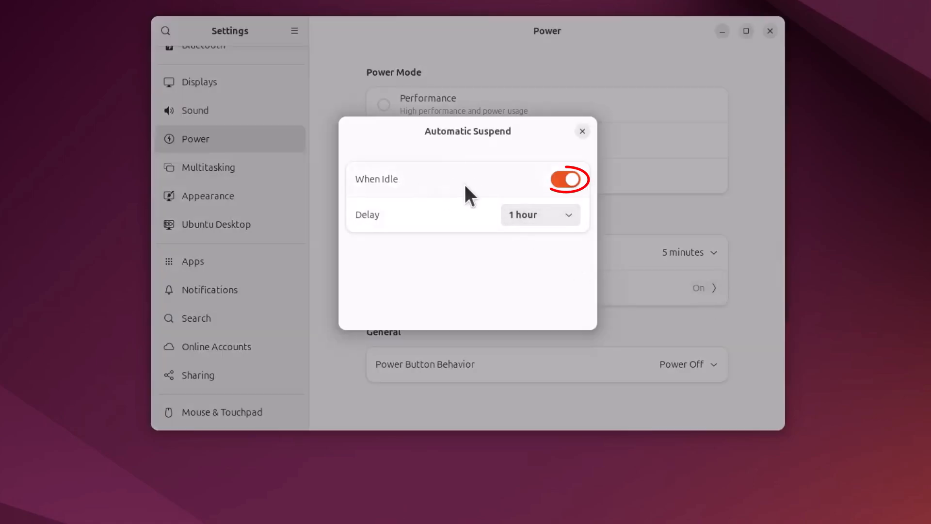
pyautogui.click(562, 179)
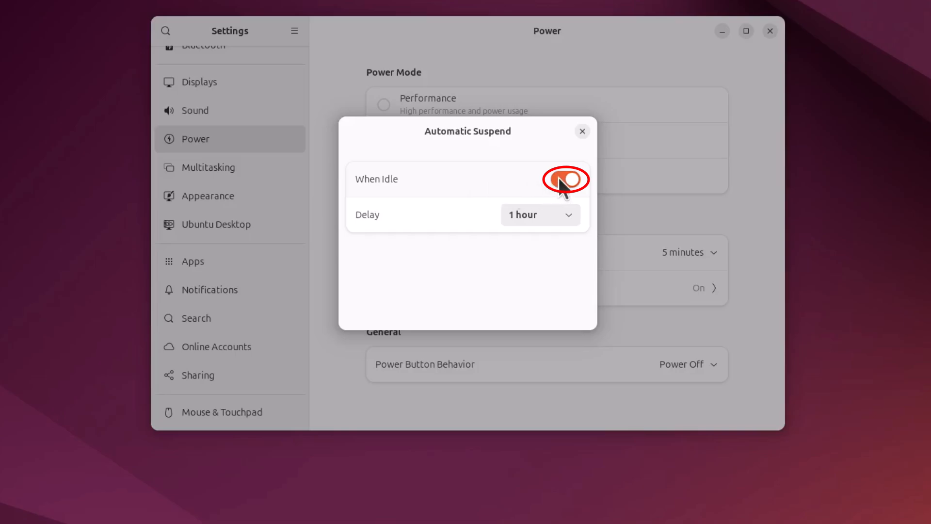
pyautogui.click(564, 179)
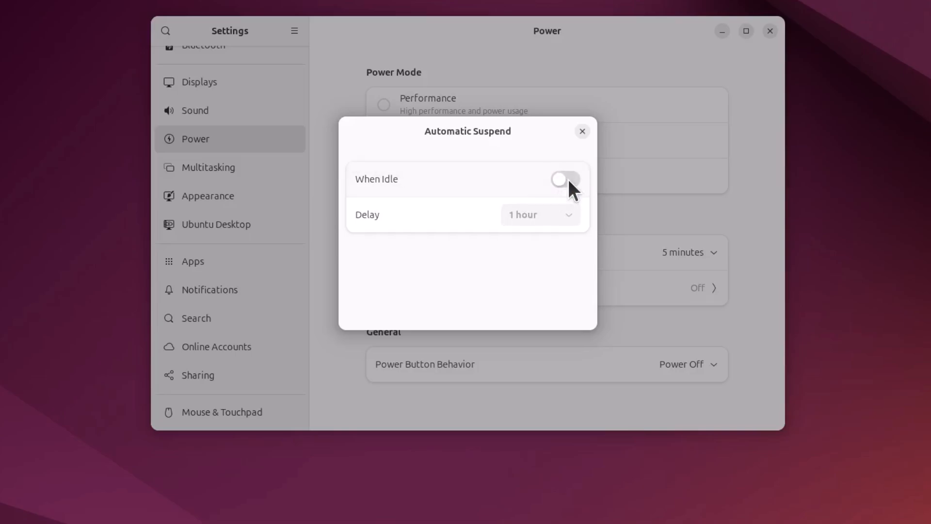
pyautogui.click(563, 178)
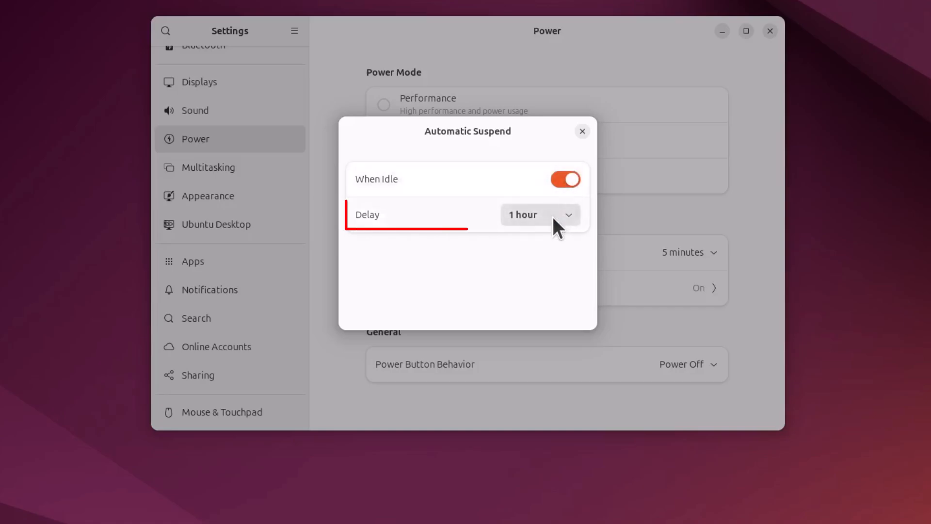
pyautogui.click(538, 214)
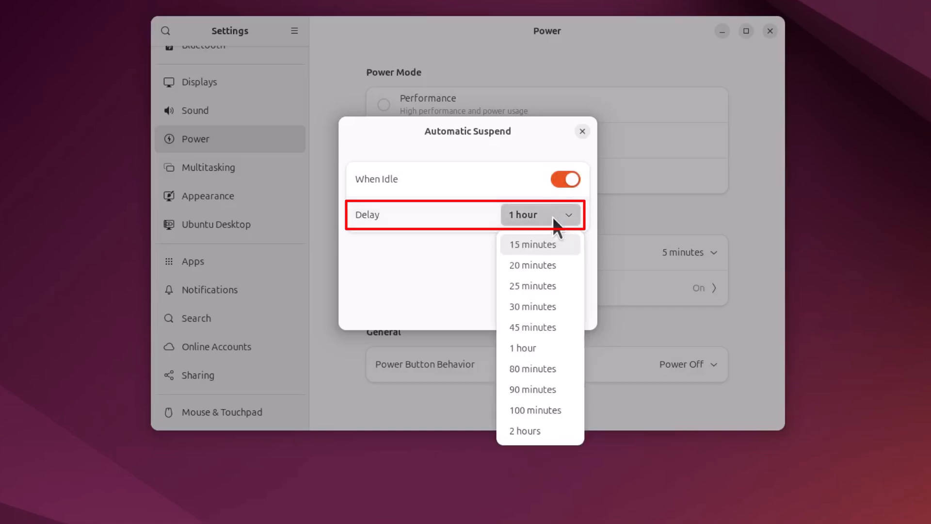
pyautogui.moveTo(554, 256)
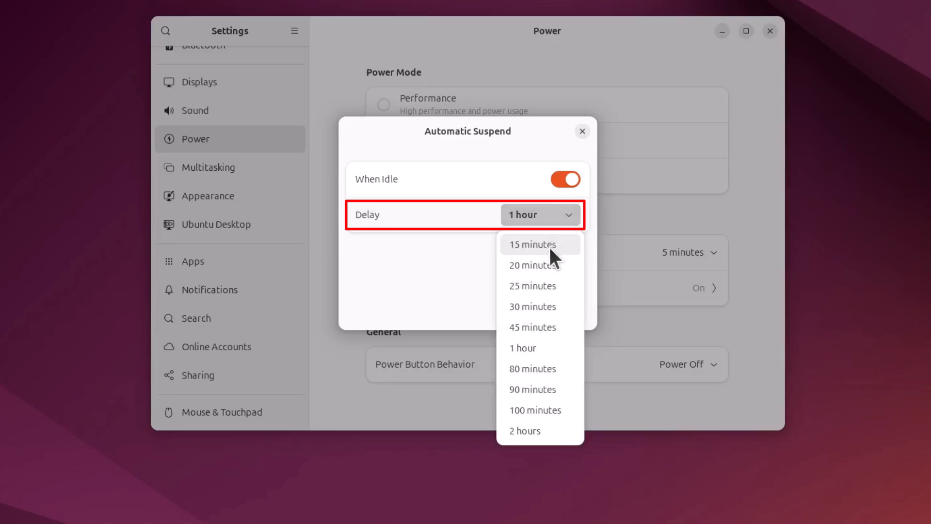
pyautogui.moveTo(538, 409)
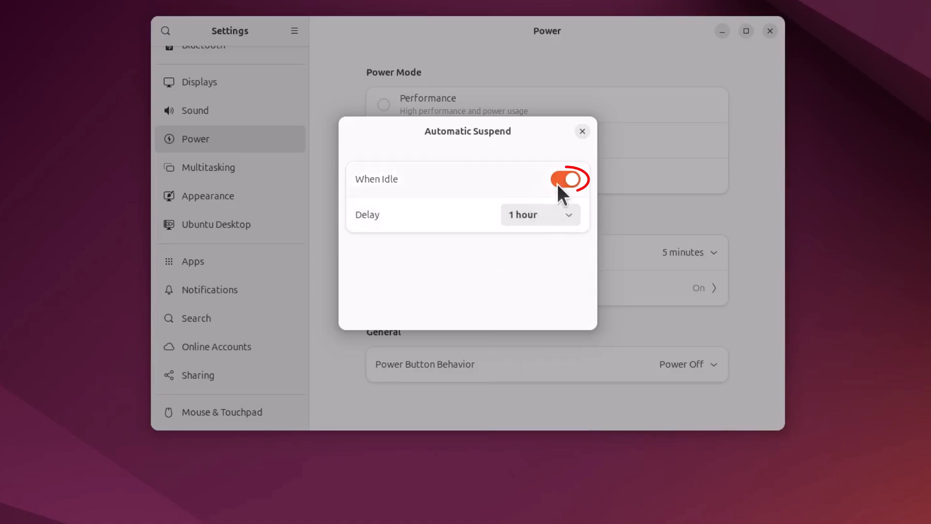
pyautogui.moveTo(561, 190)
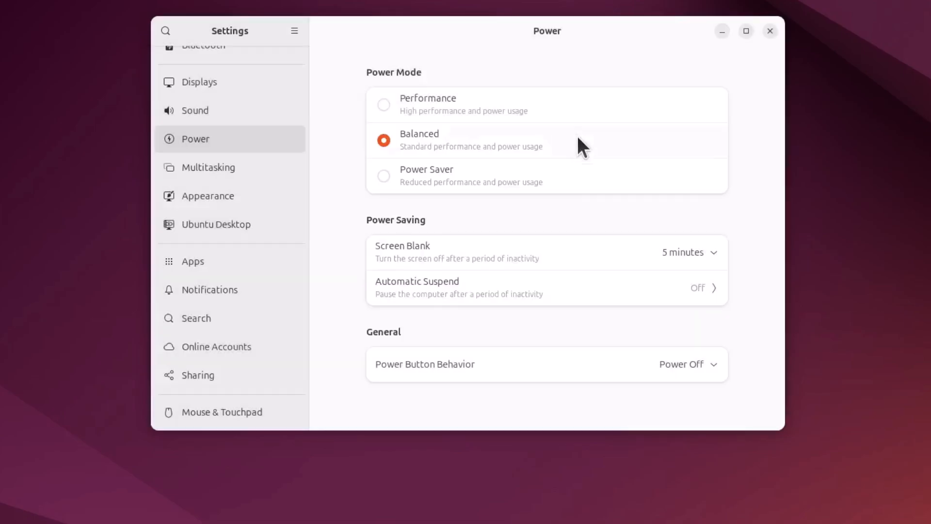
pyautogui.moveTo(569, 227)
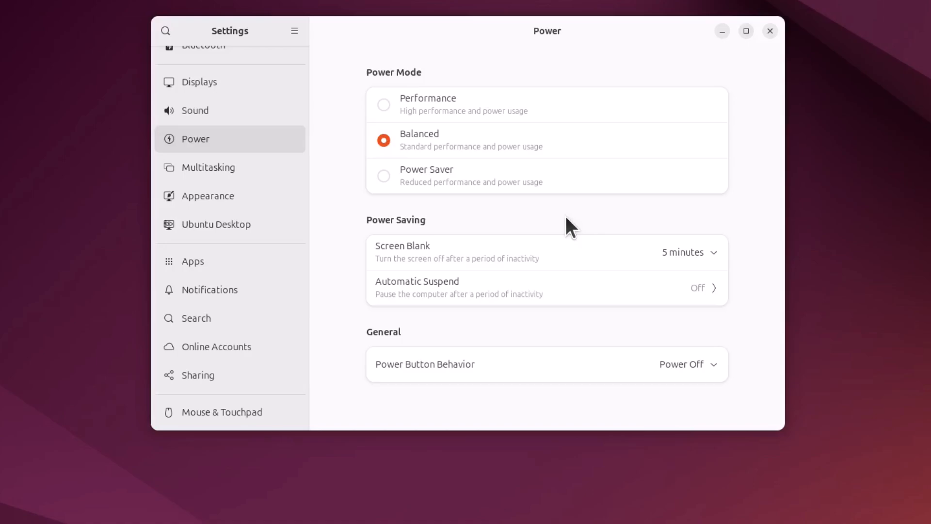